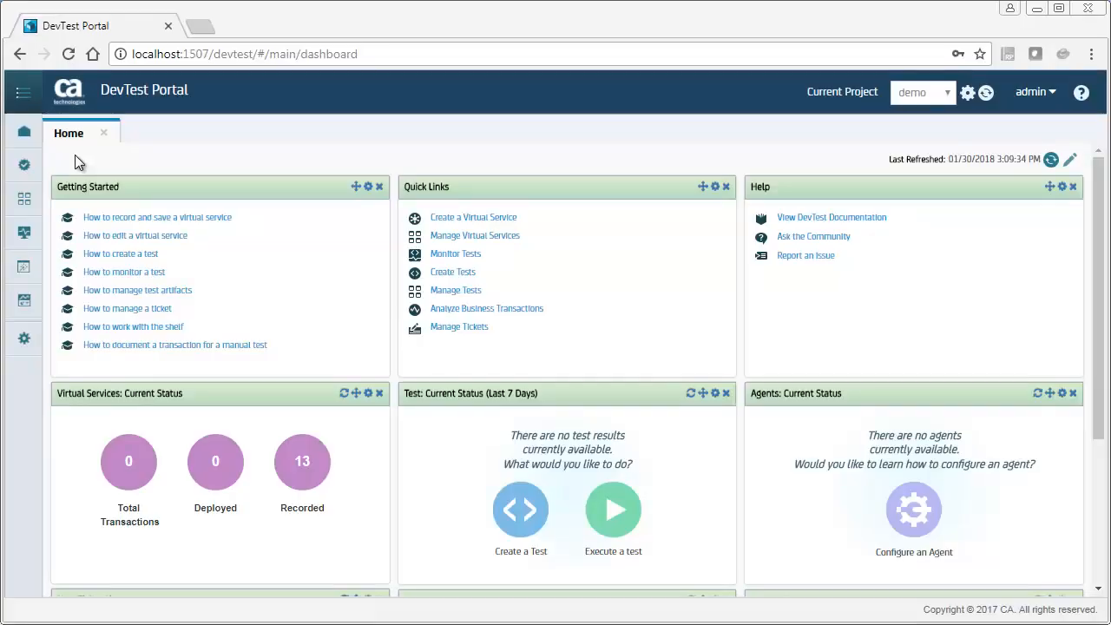
Start a new Virtual Service from the Create menu in the sidebar.
click(24, 163)
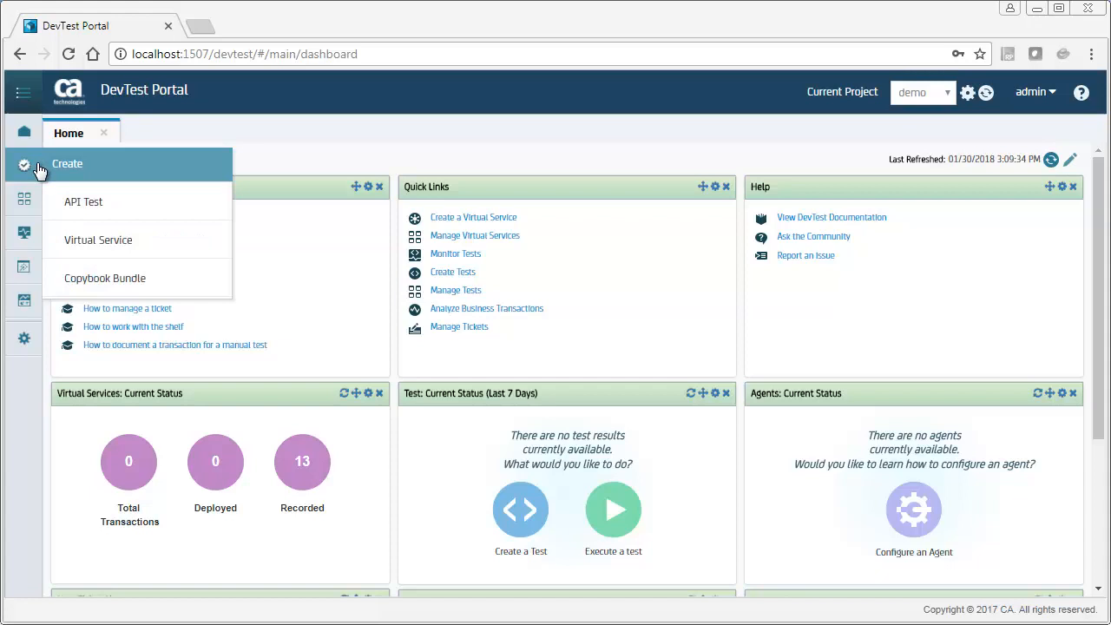
click(97, 240)
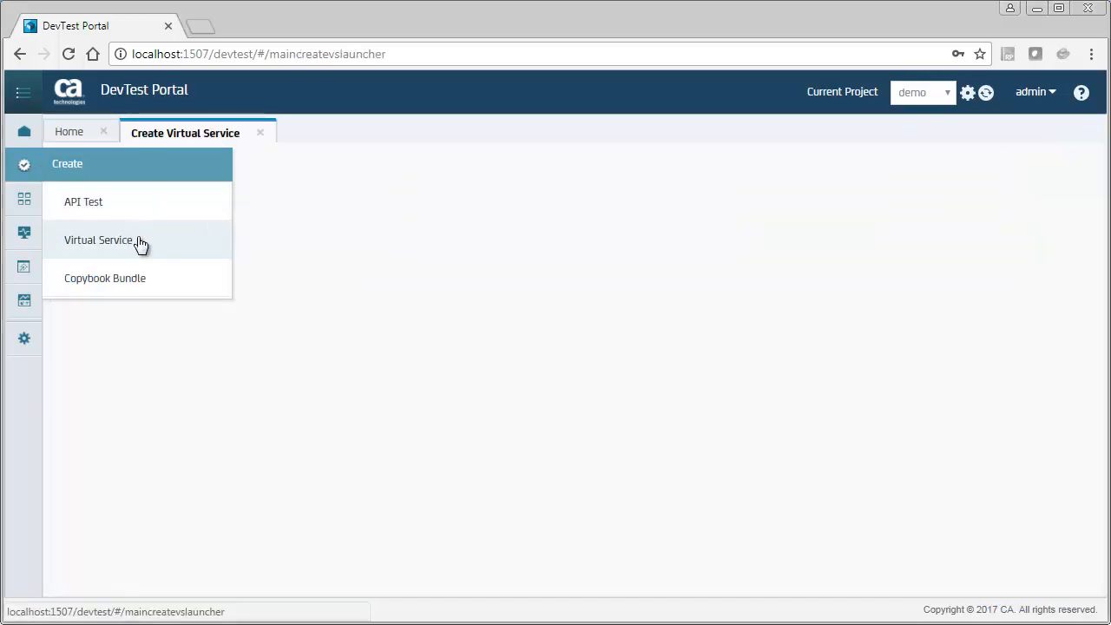
click(97, 240)
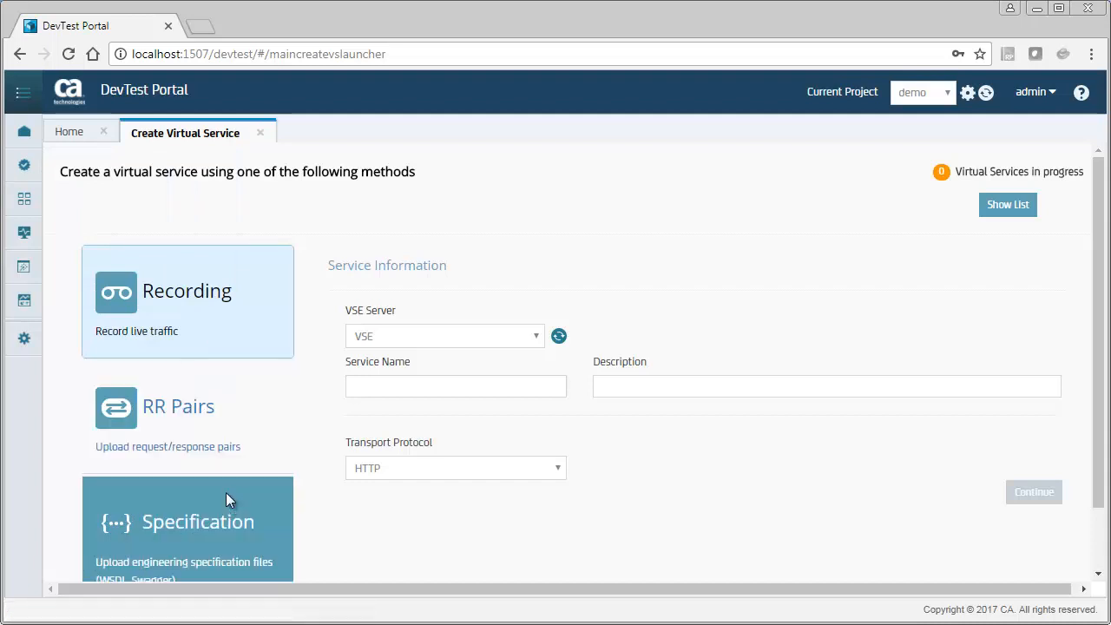
Choose the Specification method and name the service 'cars' with description 'cars'.
click(188, 521)
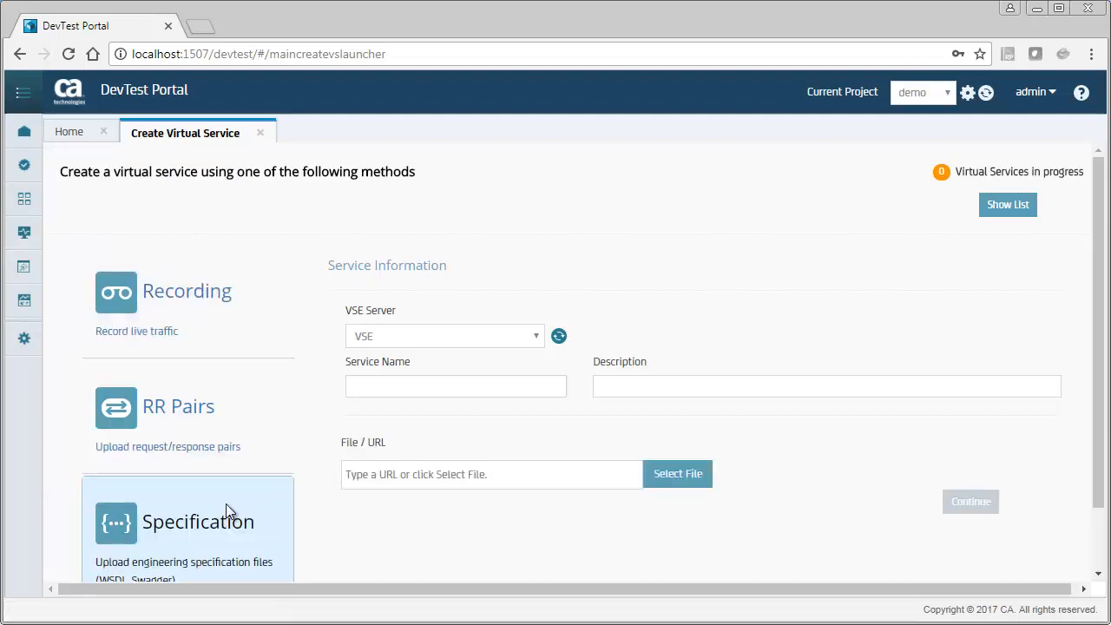
mouse_move(424, 434)
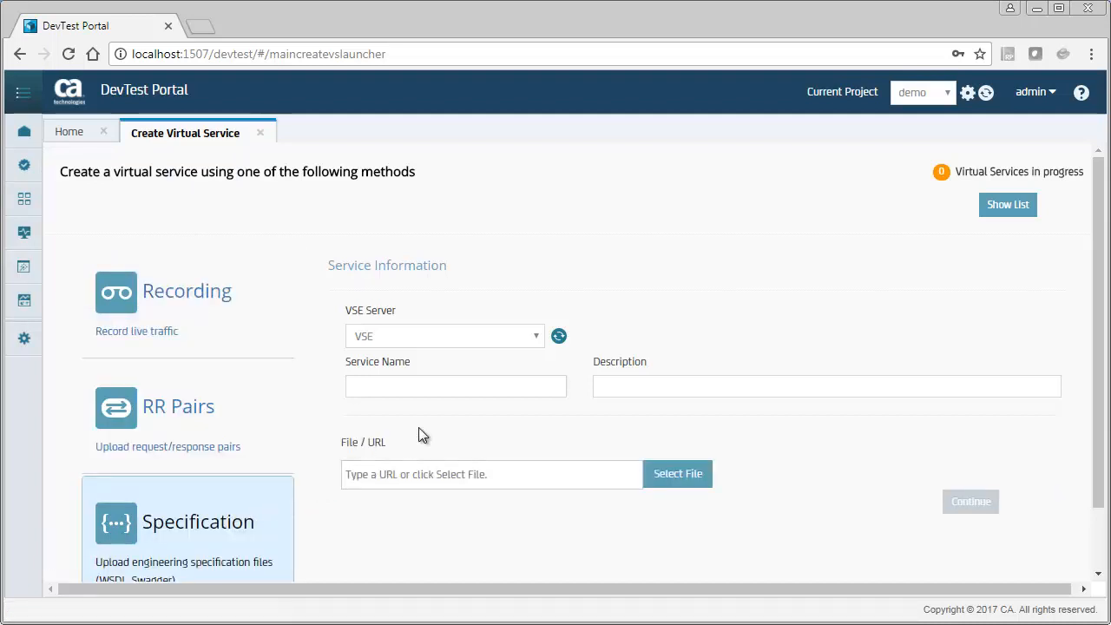
click(455, 386)
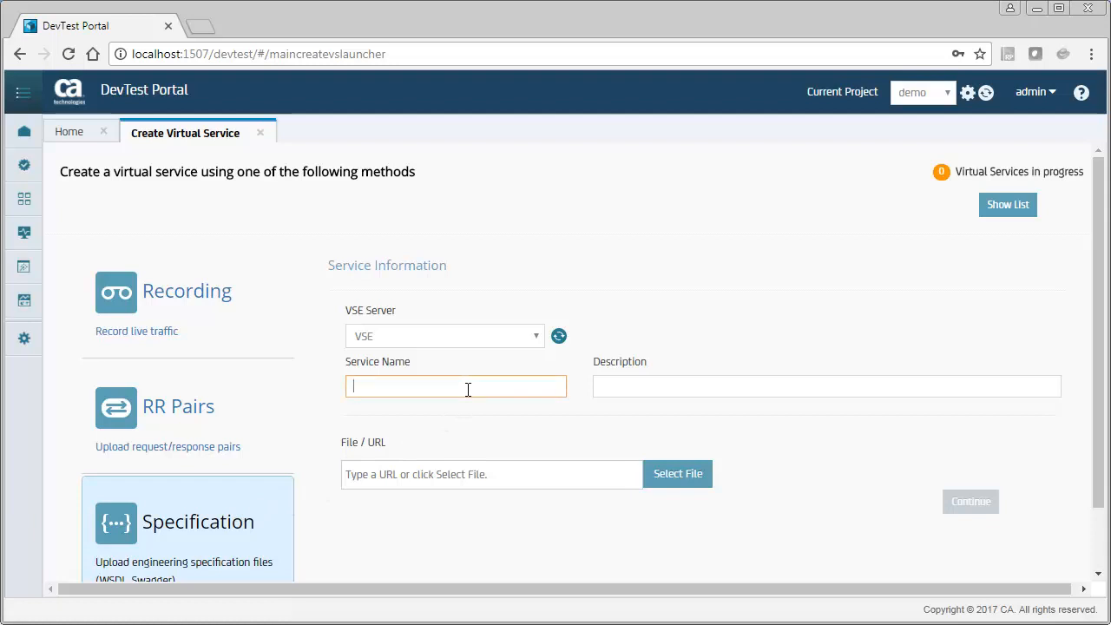
text(car)
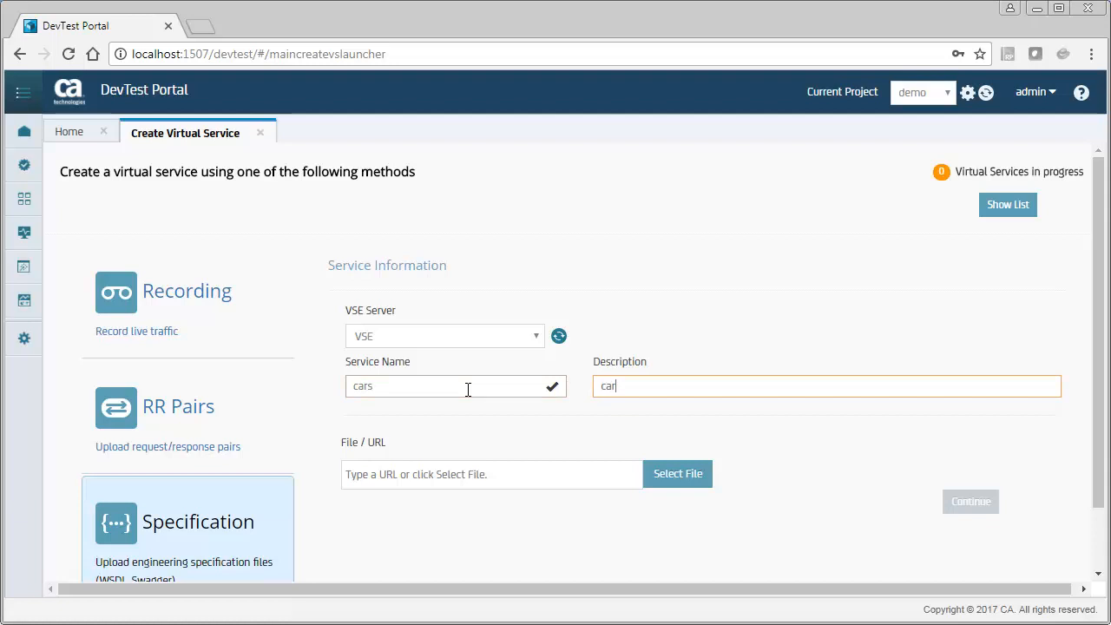
click(489, 474)
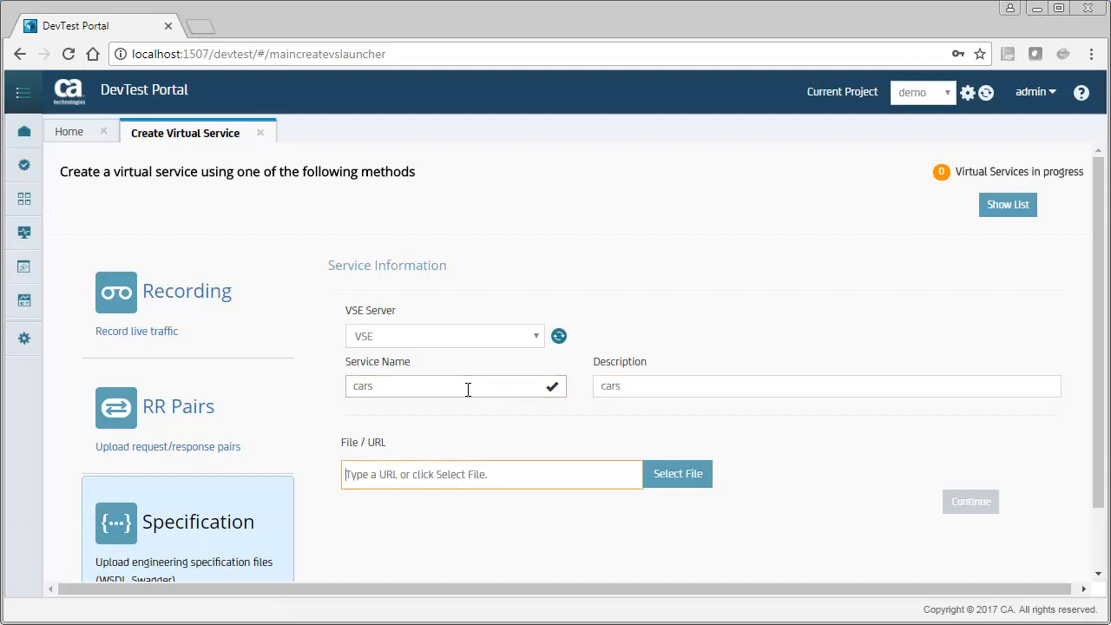
mouse_move(511, 417)
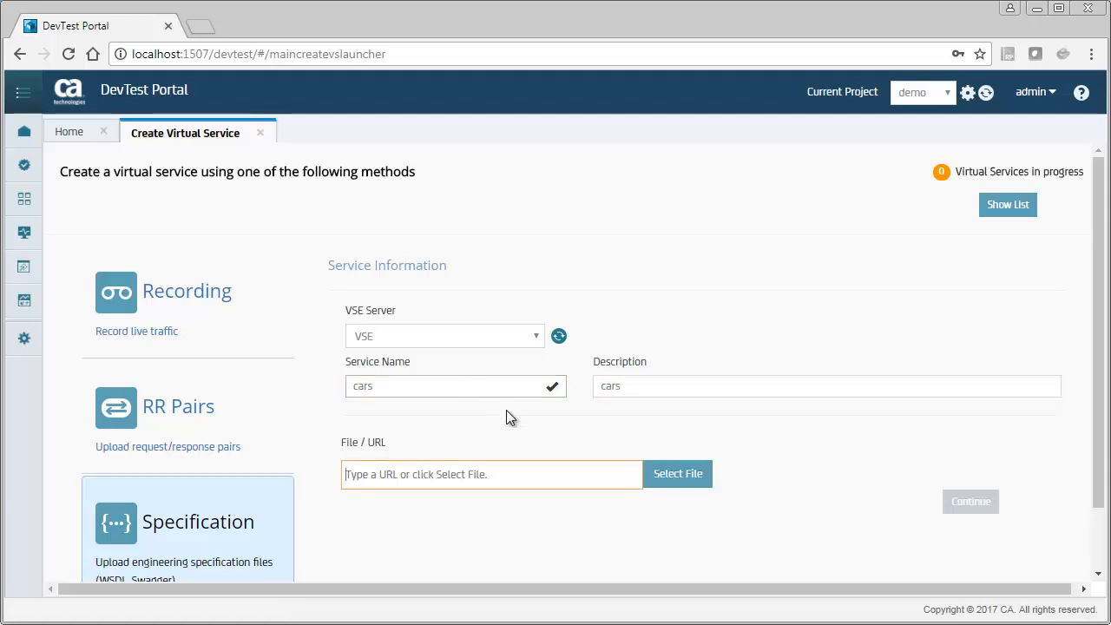
Attach cars-inventory-swagger.json as the specification file and continue.
click(676, 474)
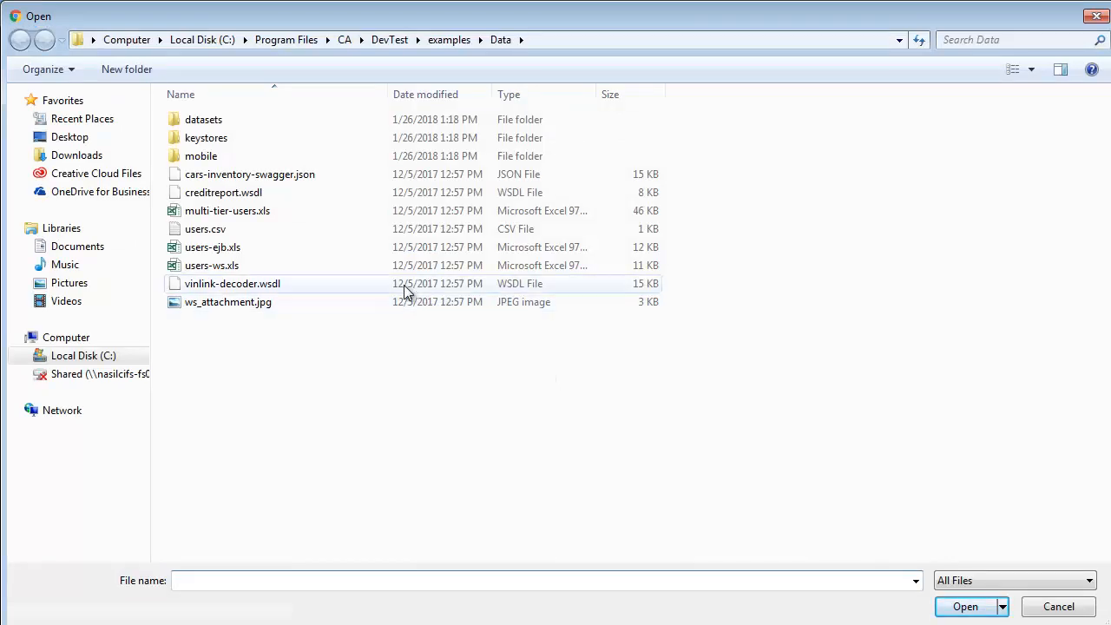
mouse_move(323, 174)
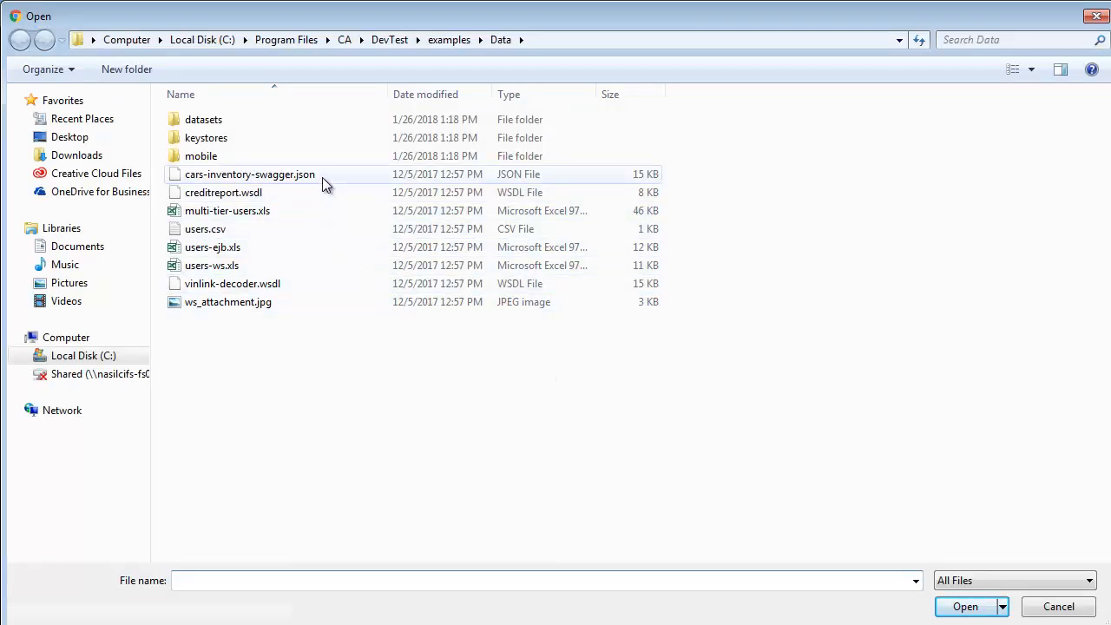
click(965, 605)
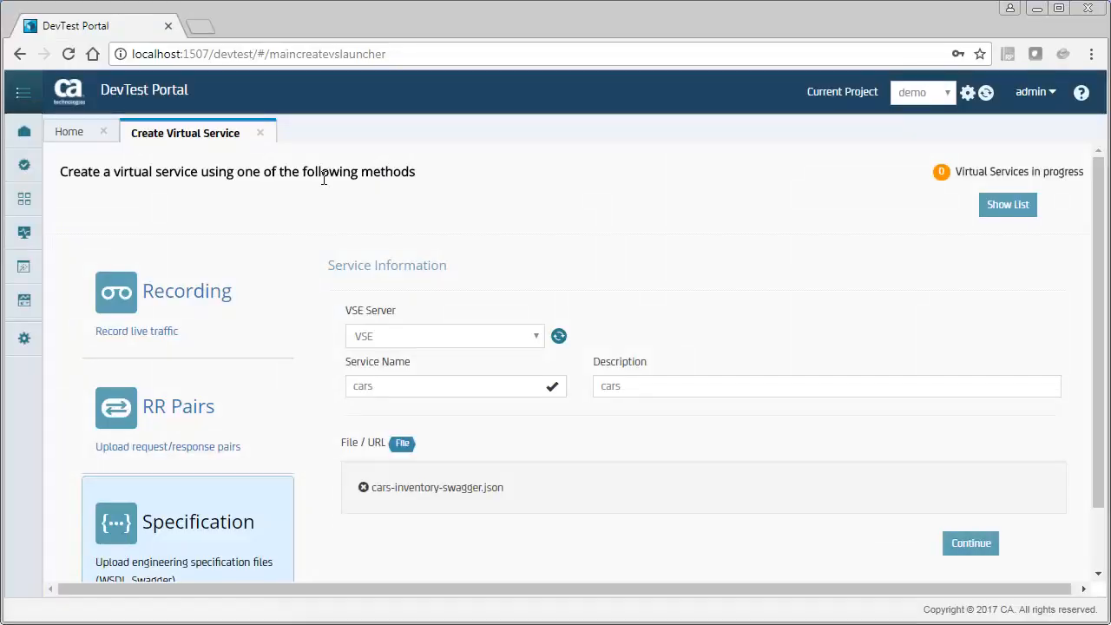
mouse_move(708, 328)
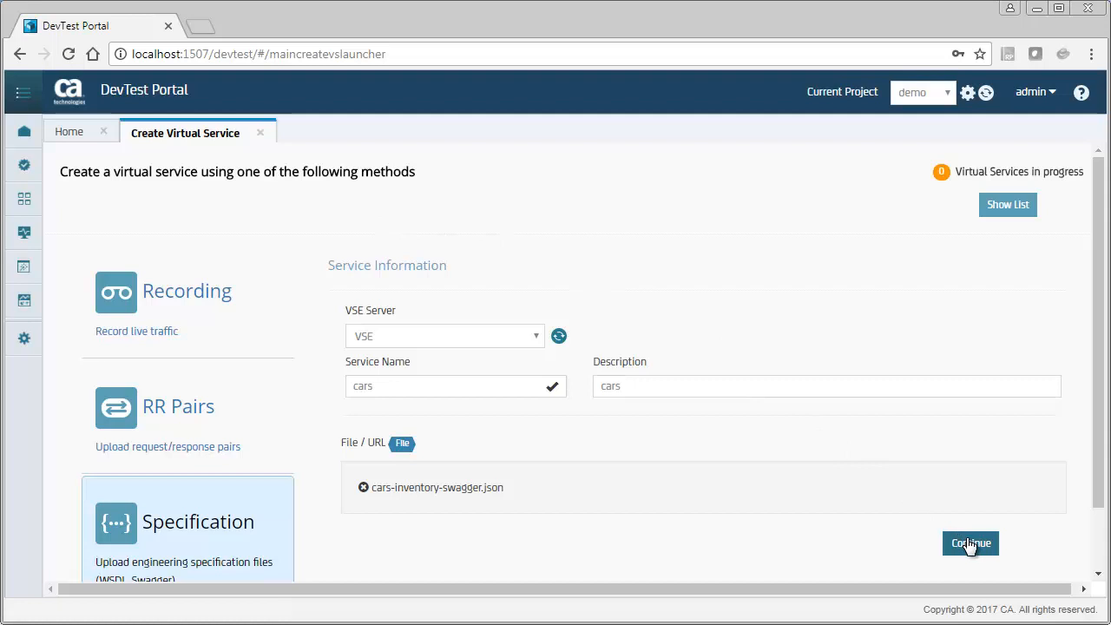
Exclude GET /carMake/{makeId}/models, GET /cars/{id} and GET /makes, then finish to generate transactions.
click(969, 542)
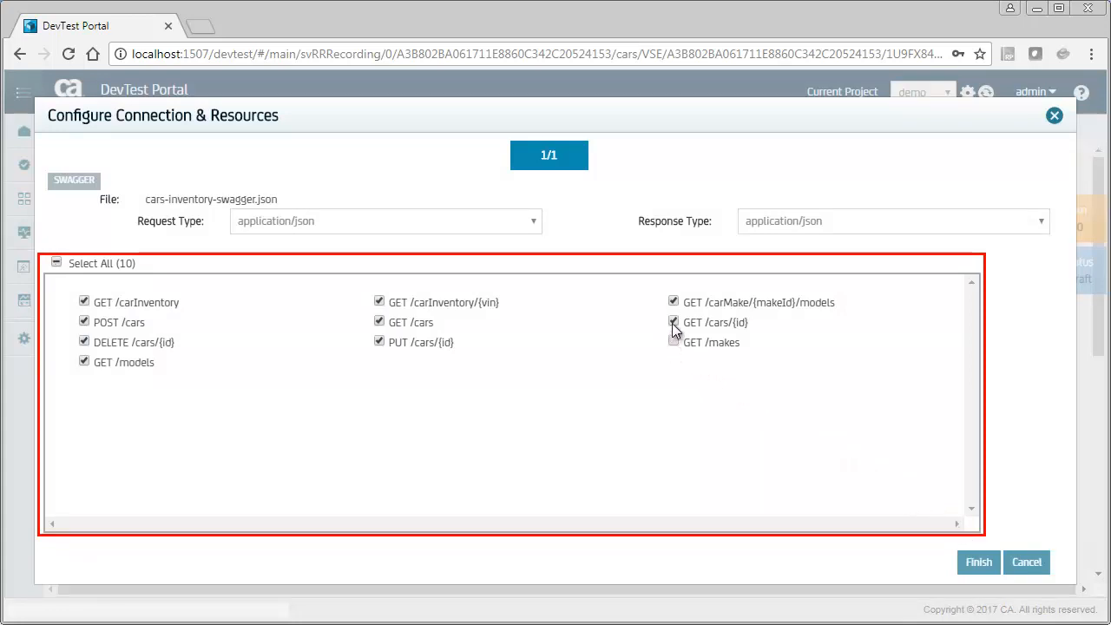
click(673, 301)
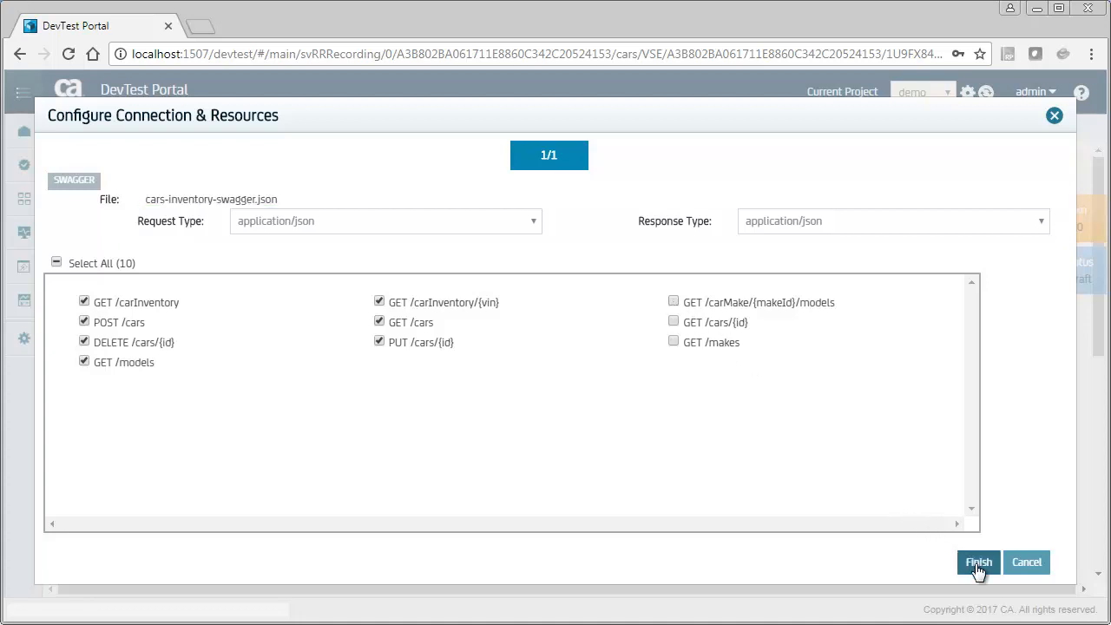
click(979, 563)
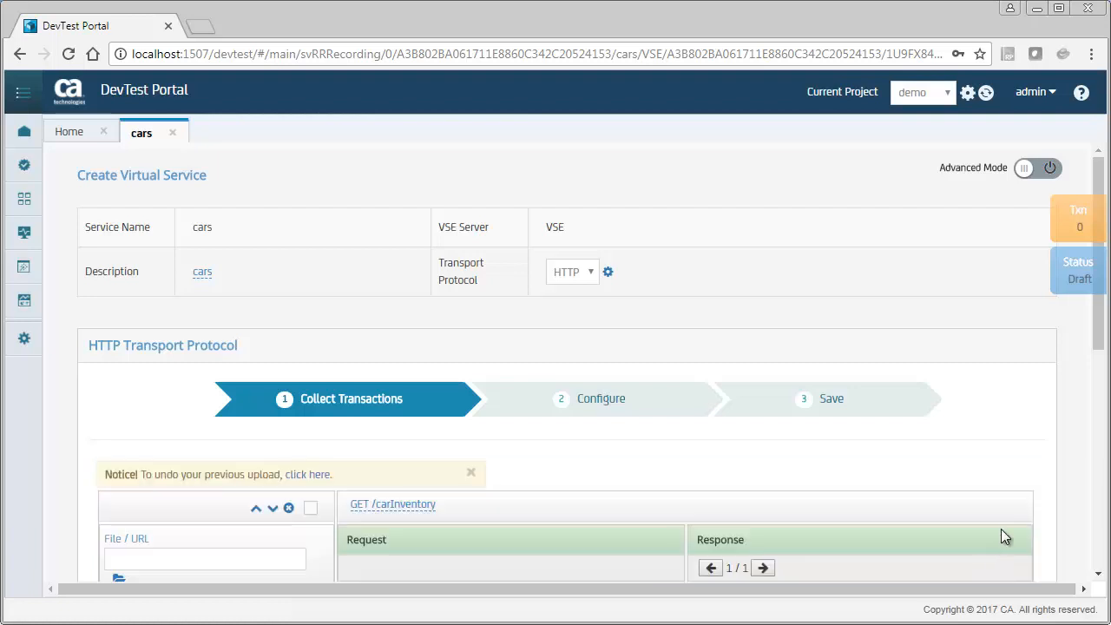
Review the seven collected transactions and proceed to the Configure step.
scroll(down, 3)
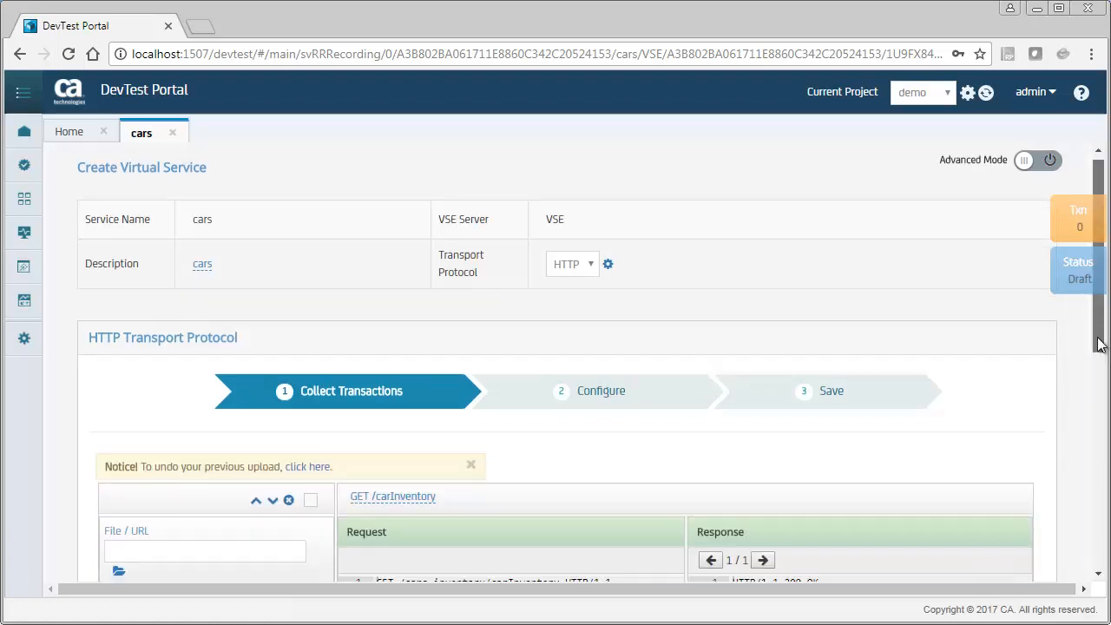
scroll(down, 3)
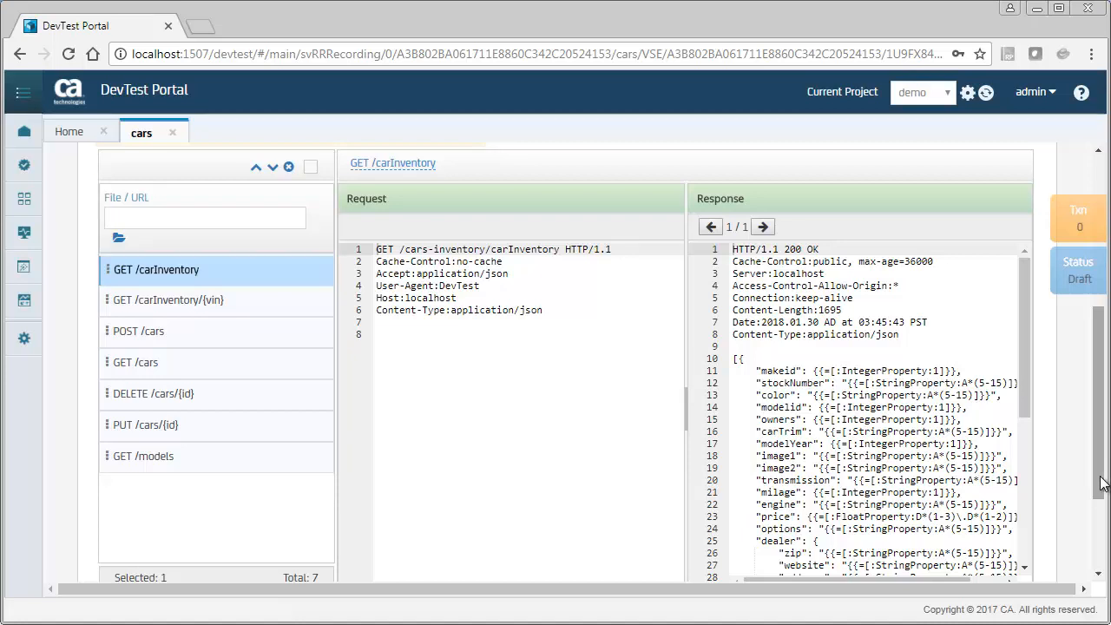
scroll(down, 3)
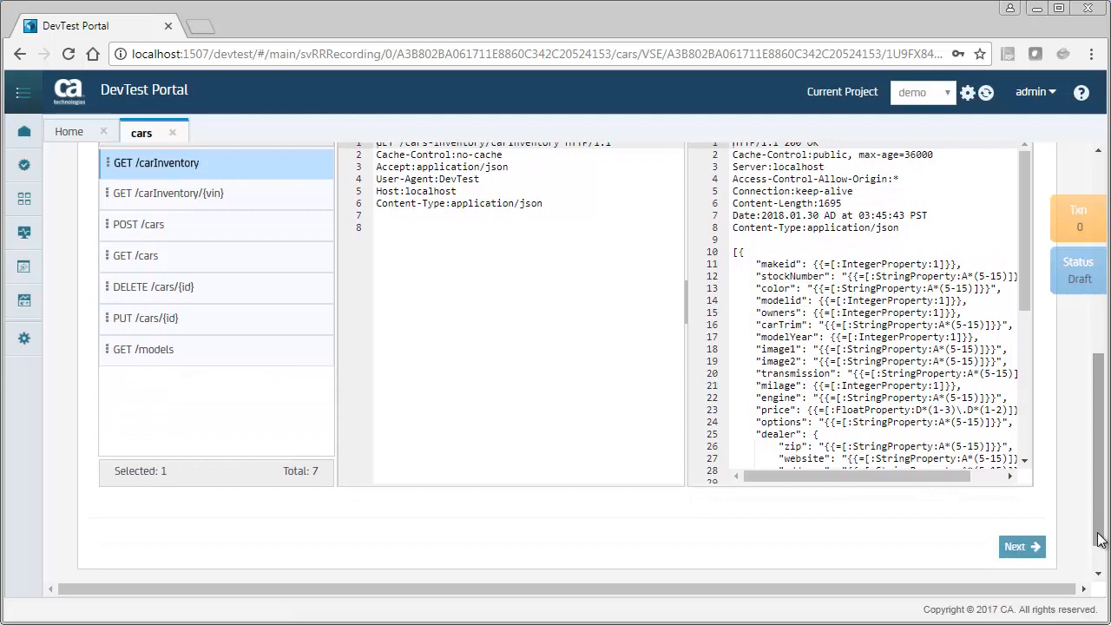
click(1021, 545)
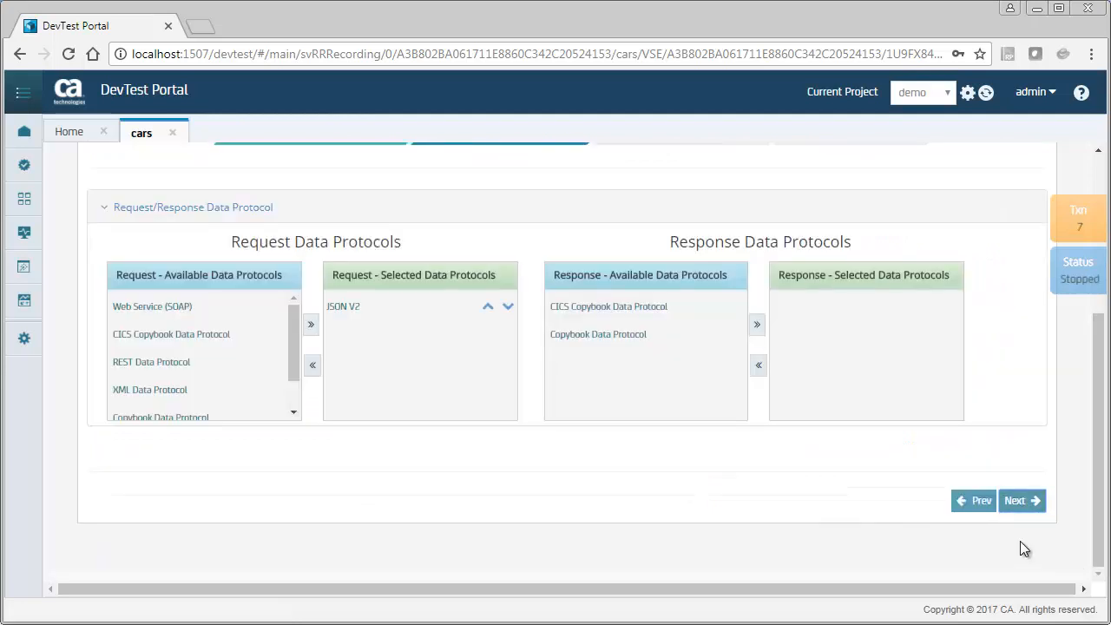
mouse_move(1065, 542)
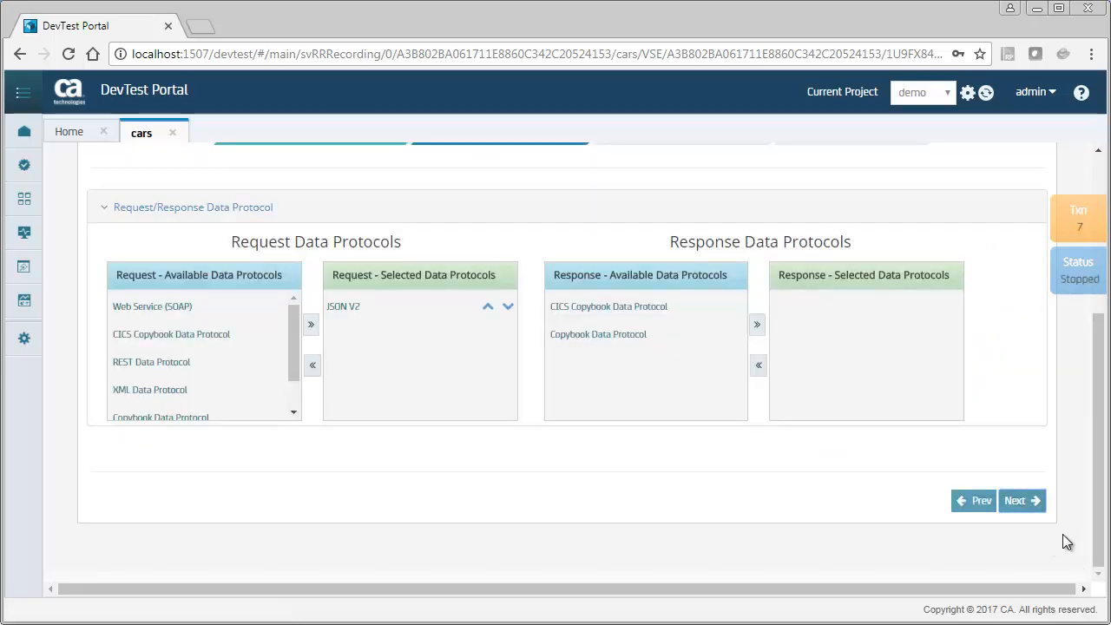
Add REST Data Protocol to the request protocols alongside JSON V2 and continue.
scroll(up, 3)
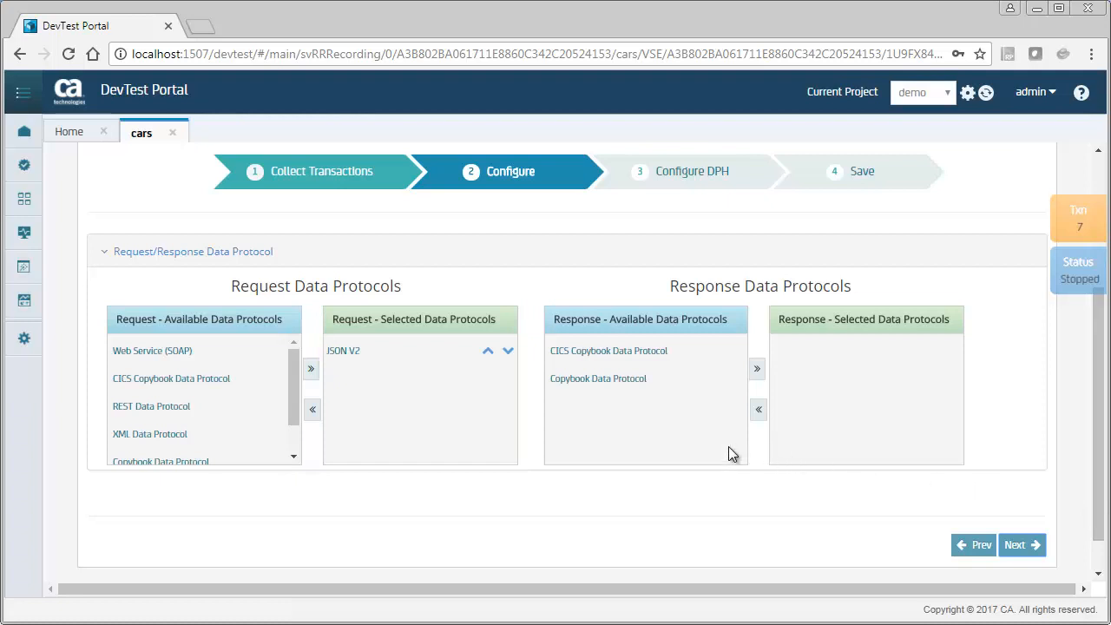
mouse_move(189, 413)
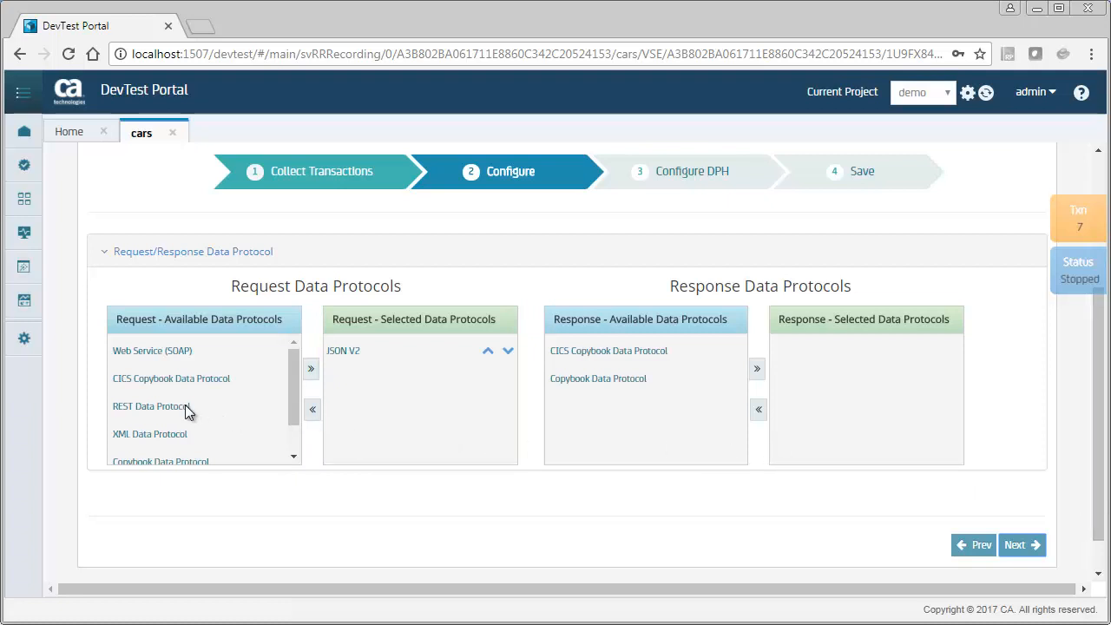
click(151, 406)
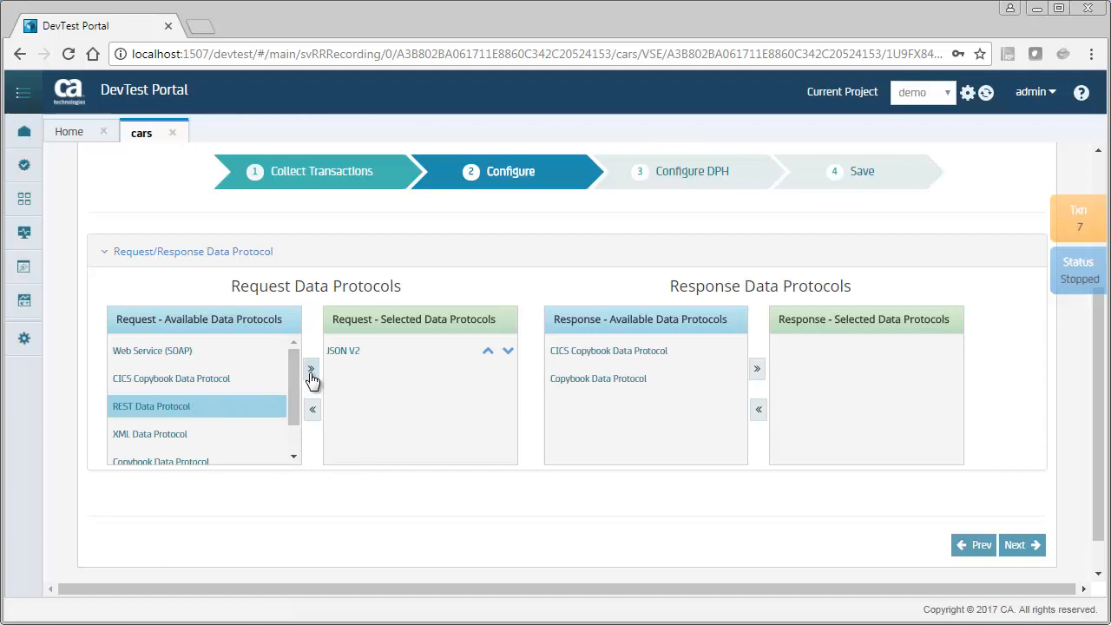
click(309, 368)
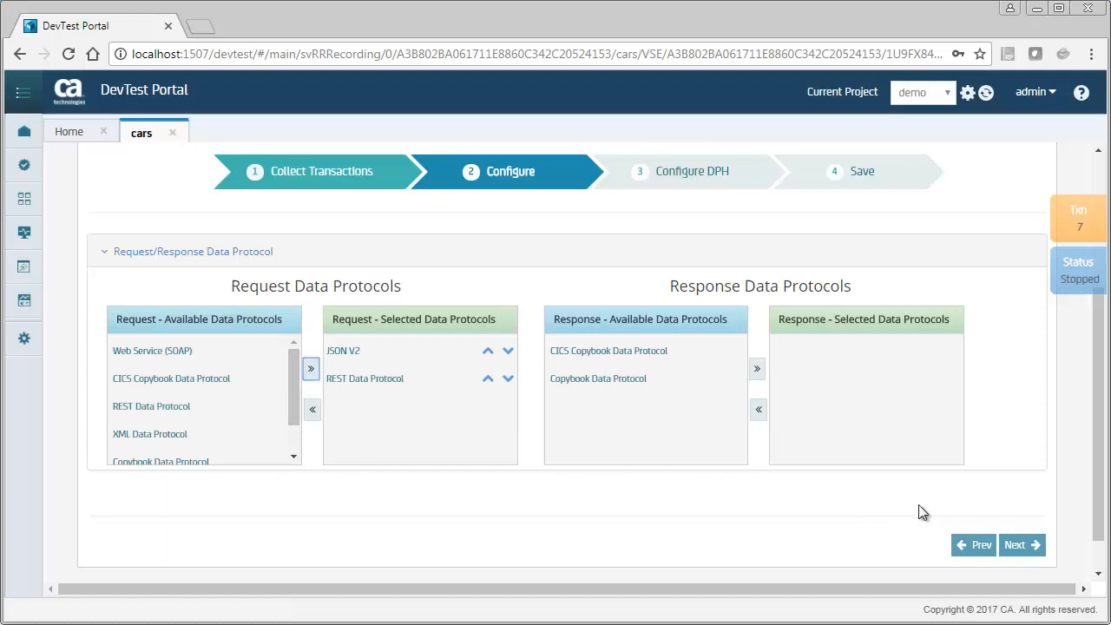
click(1014, 545)
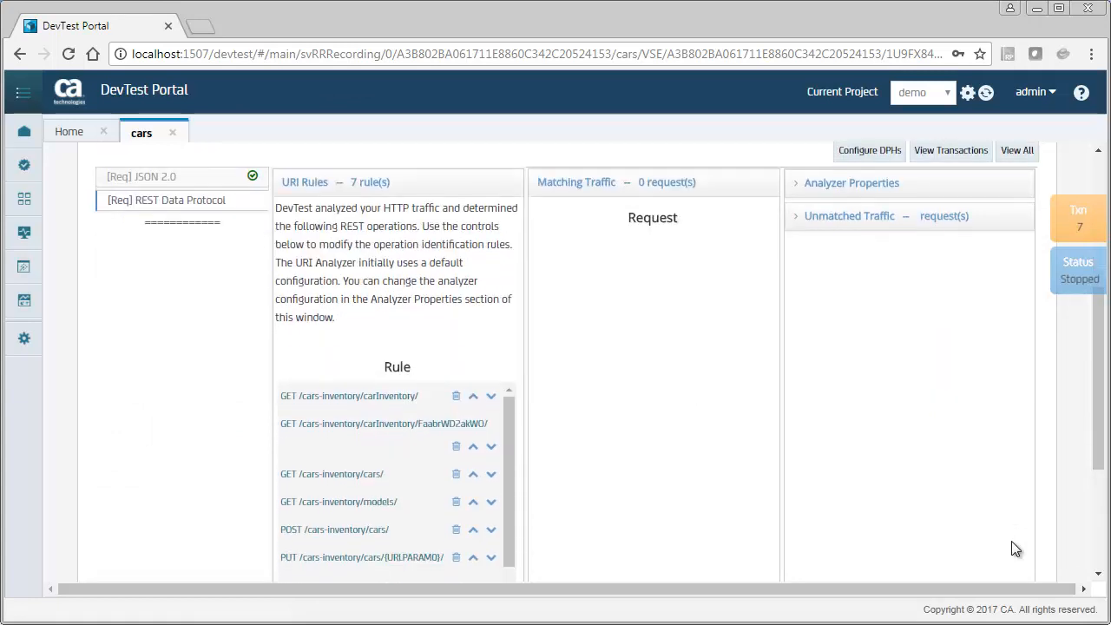
Accept the seven generated REST URI rules with Save and Next.
scroll(down, 3)
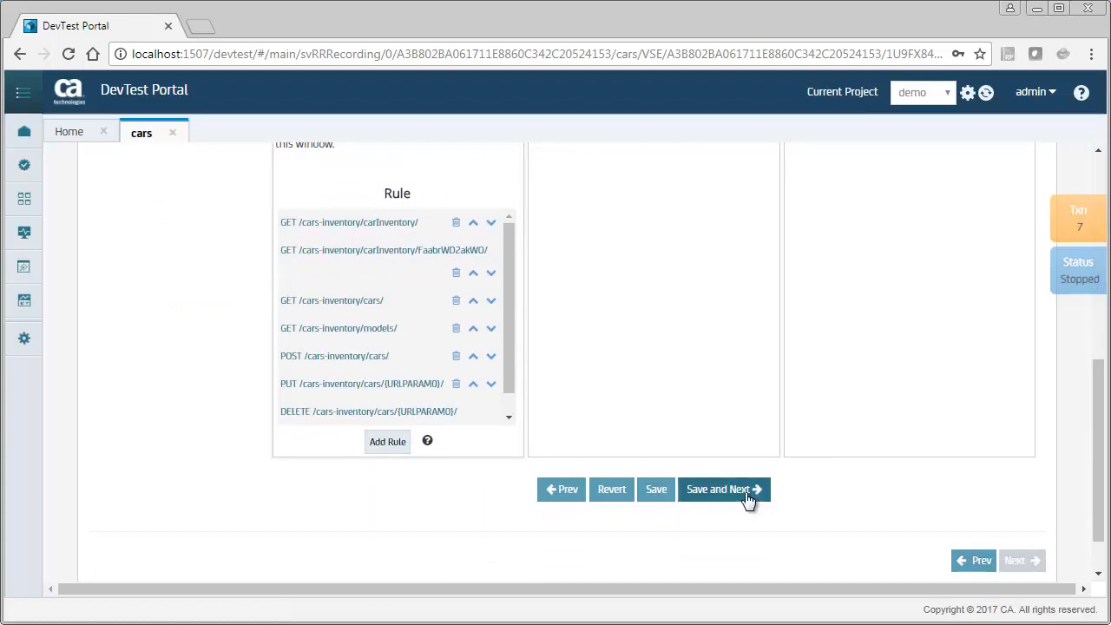
click(718, 490)
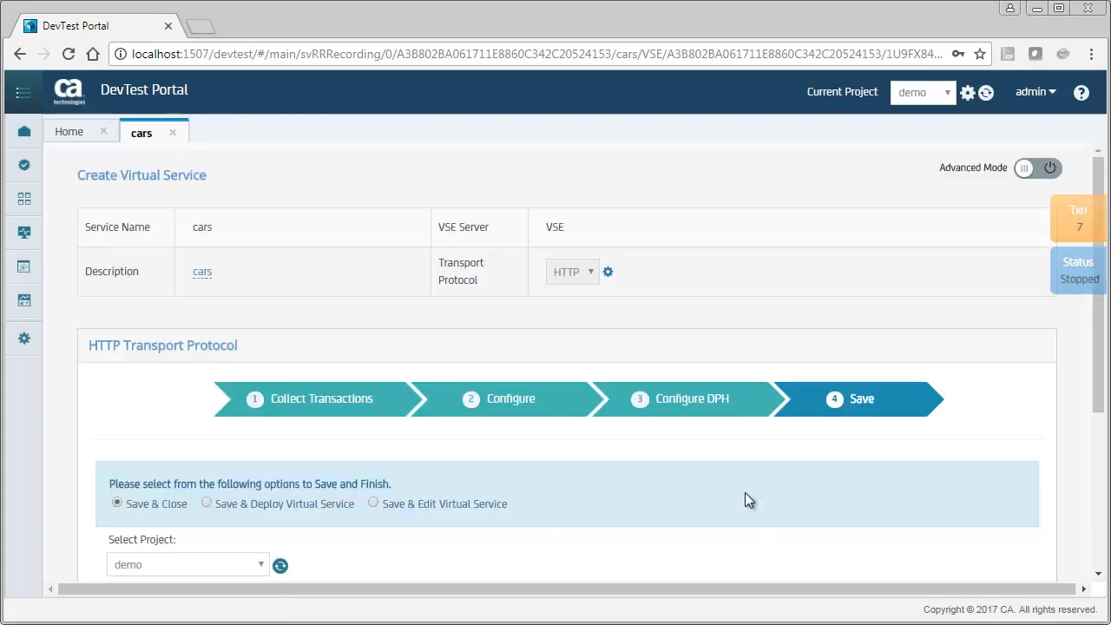
mouse_move(736, 502)
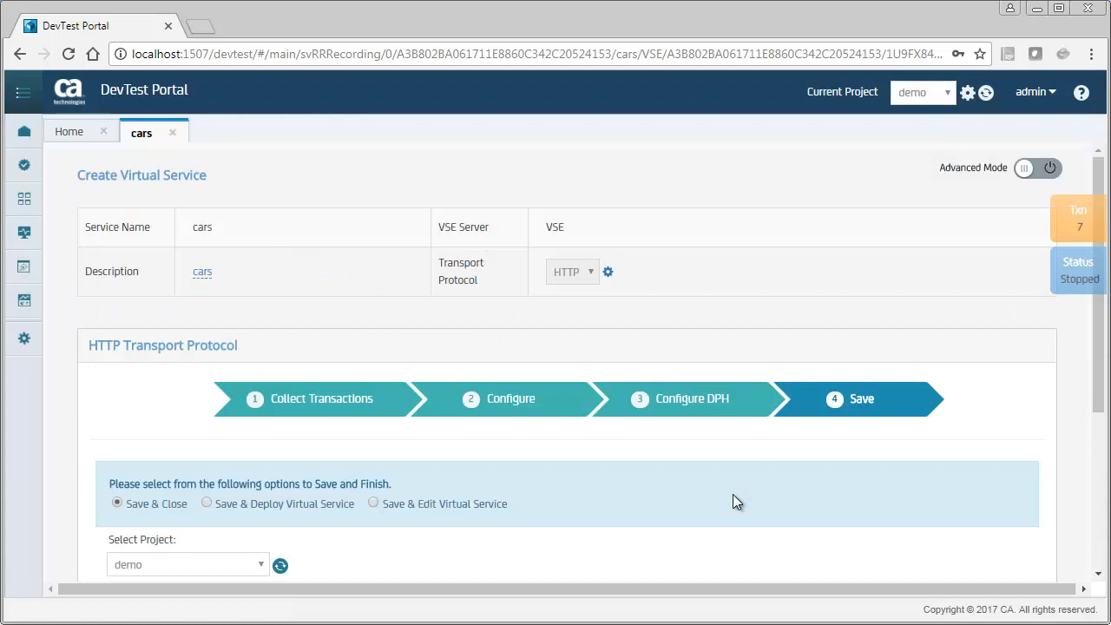
mouse_move(217, 507)
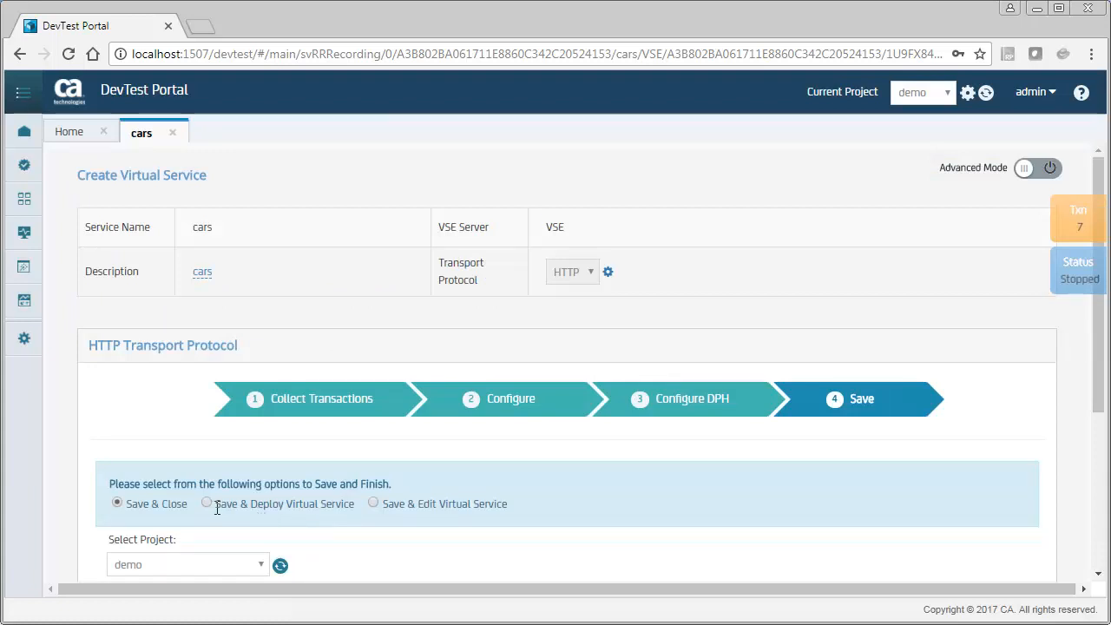